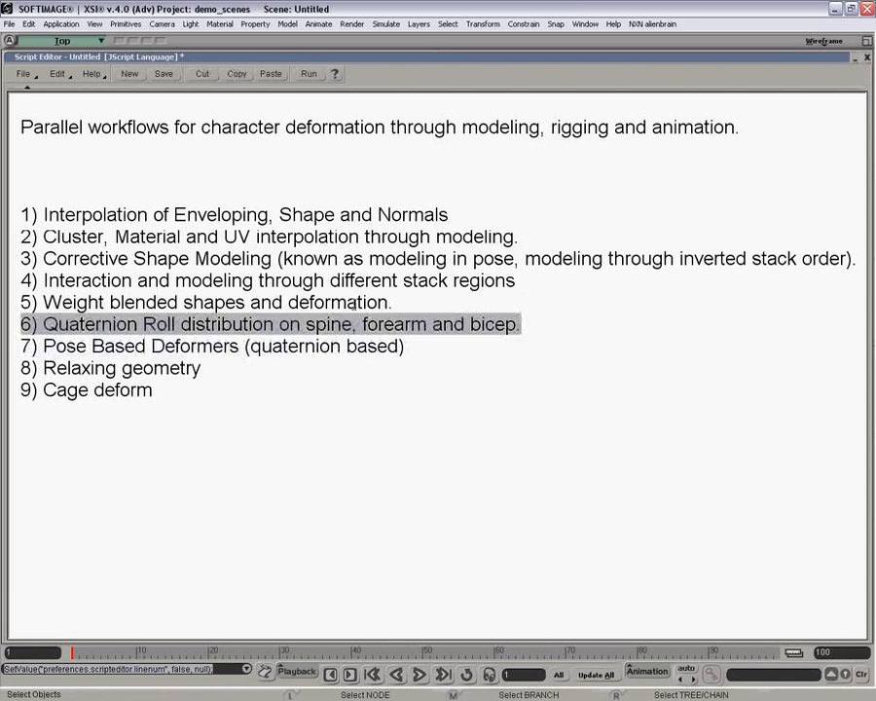
Rotate Biped1.Chest in the viewport so the twist spreads along the spine.
{"action": "left_click", "coordinate": [523, 324]}
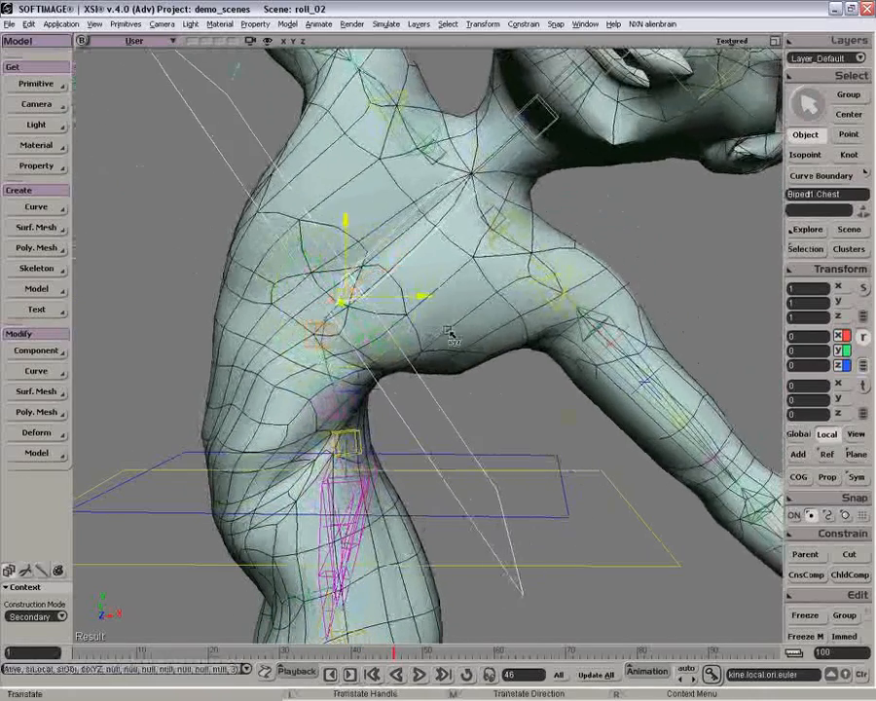
{"action": "left_click_drag", "start_coordinate": [447, 336], "coordinate": [481, 321]}
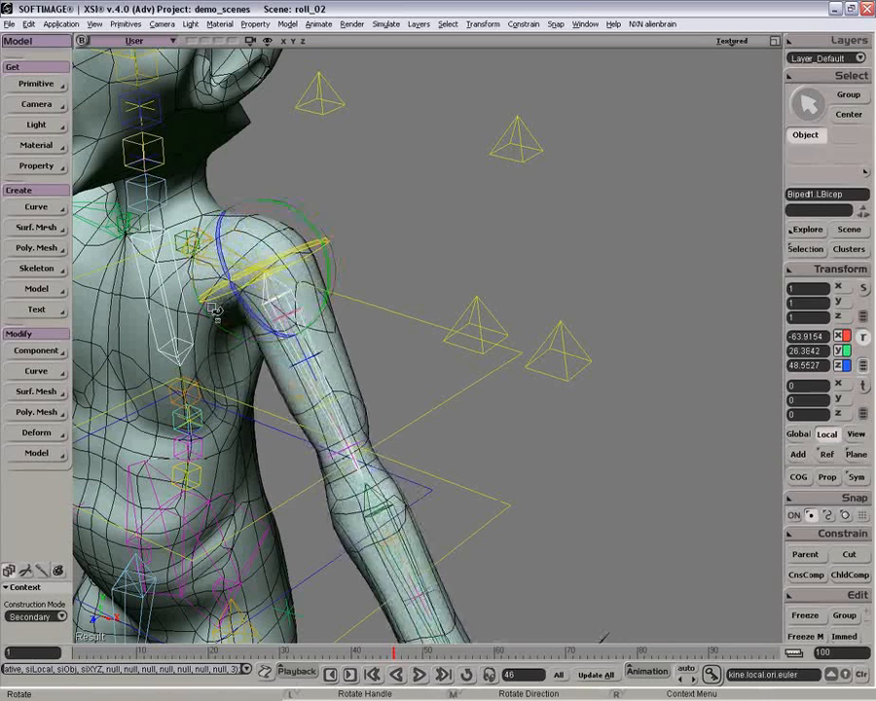
Undo, then rotate Biped1.LBicep to about -79.0, 17.9, 16.6, swinging the upper arm.
{"action": "key", "text": "ctrl+z"}
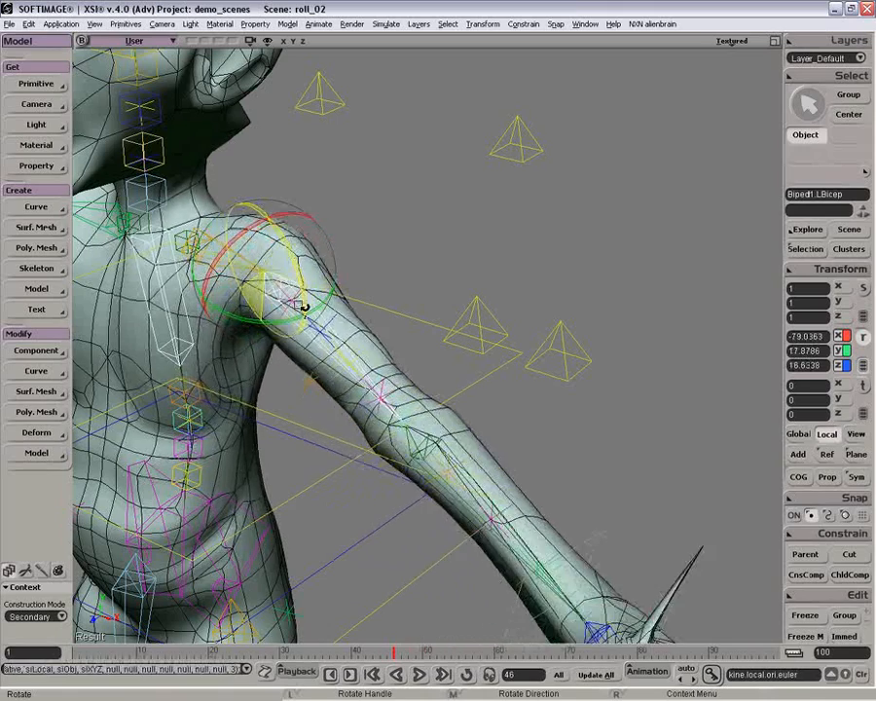
{"action": "left_click_drag", "start_coordinate": [302, 306], "coordinate": [311, 267]}
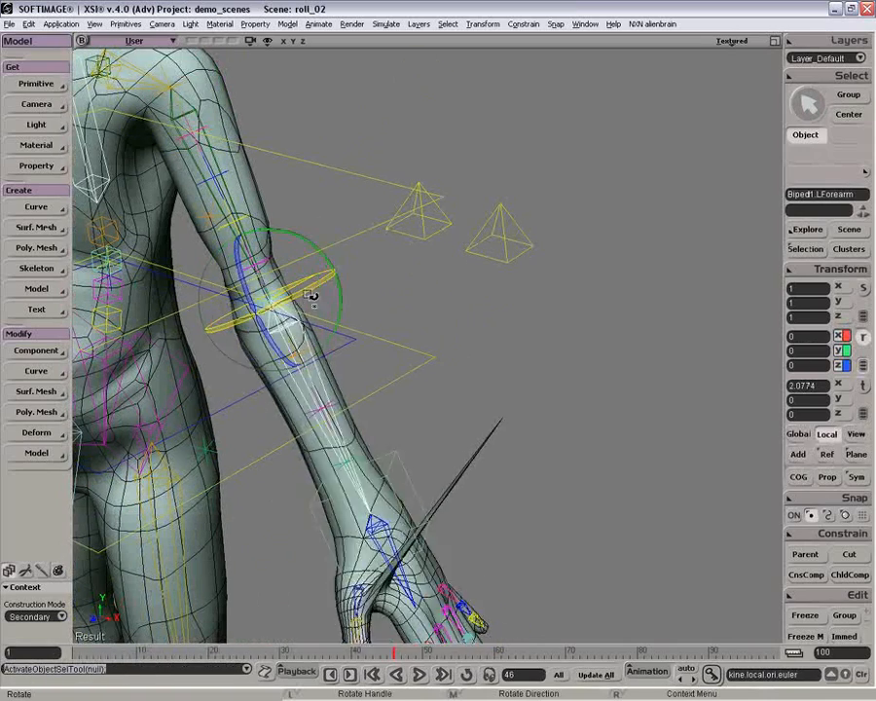
Twist Biped1.LForearm along its length, then rotate Biped1.LHand to about -8.4 X at the wrist.
{"action": "left_click_drag", "start_coordinate": [311, 296], "coordinate": [204, 345]}
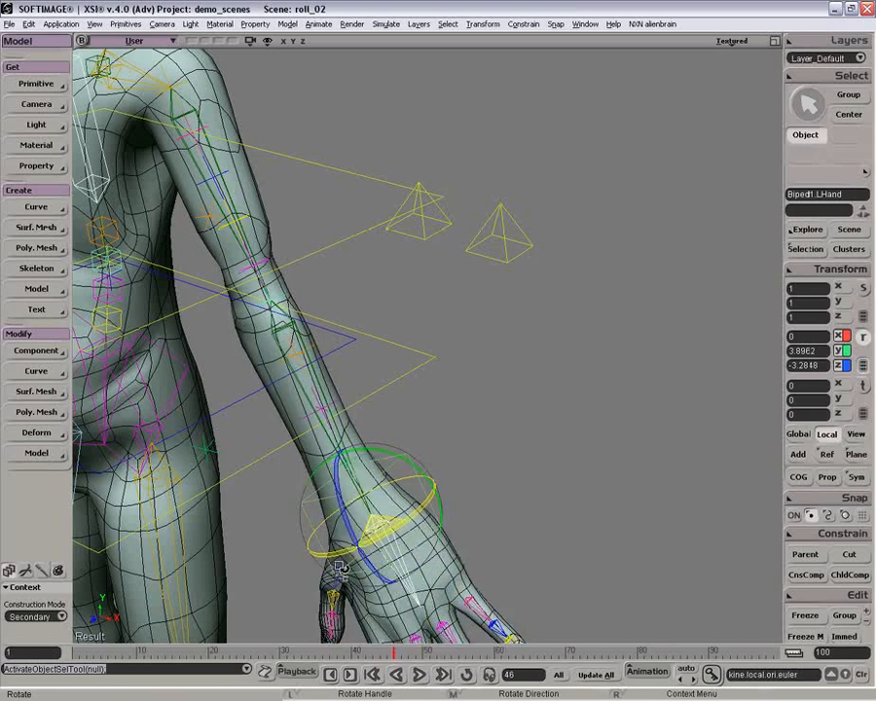
{"action": "left_click_drag", "start_coordinate": [341, 564], "coordinate": [399, 440]}
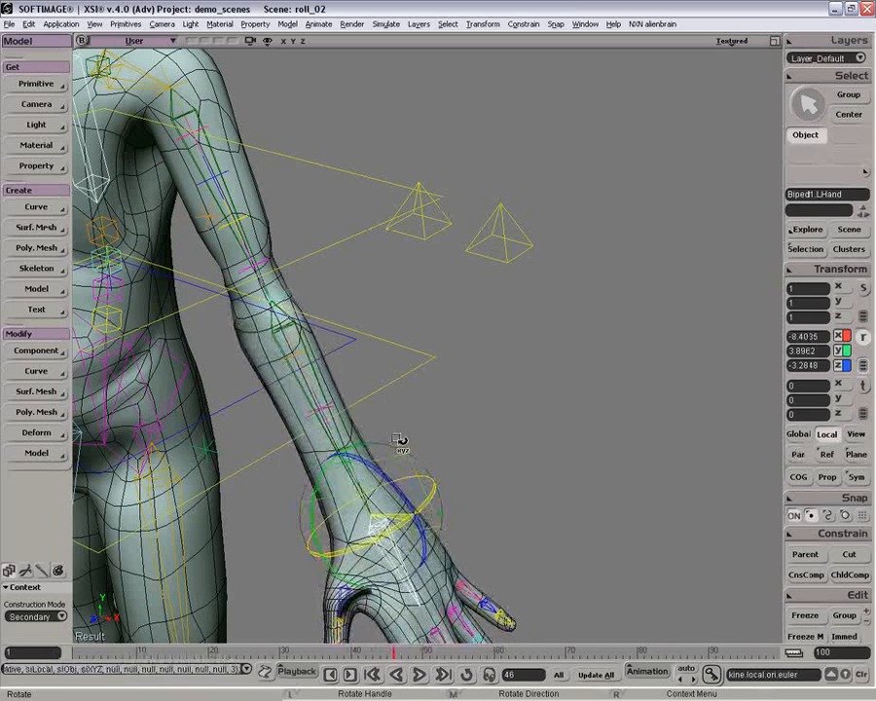